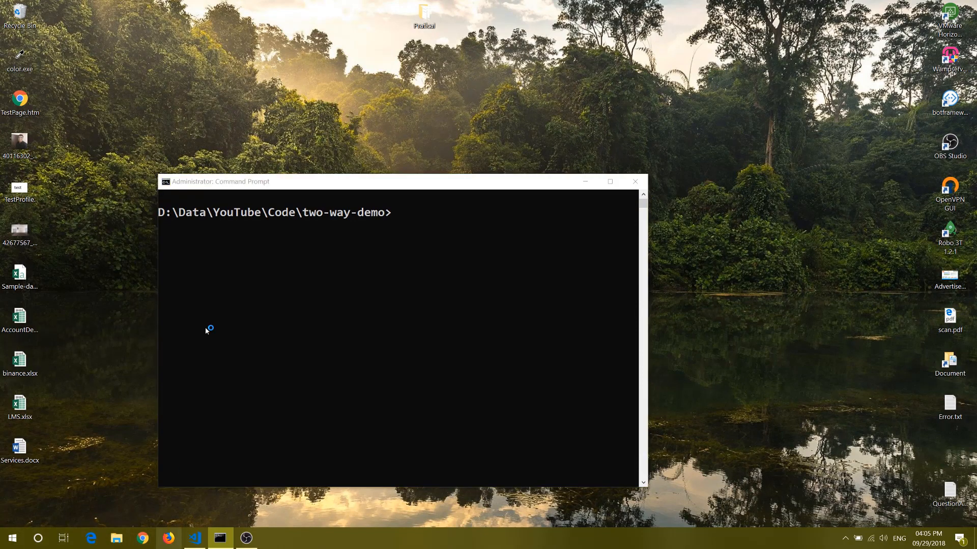
# Step: Run npm run serve in Command Prompt and view the compiled app in the browser
pyautogui.click(169, 537)
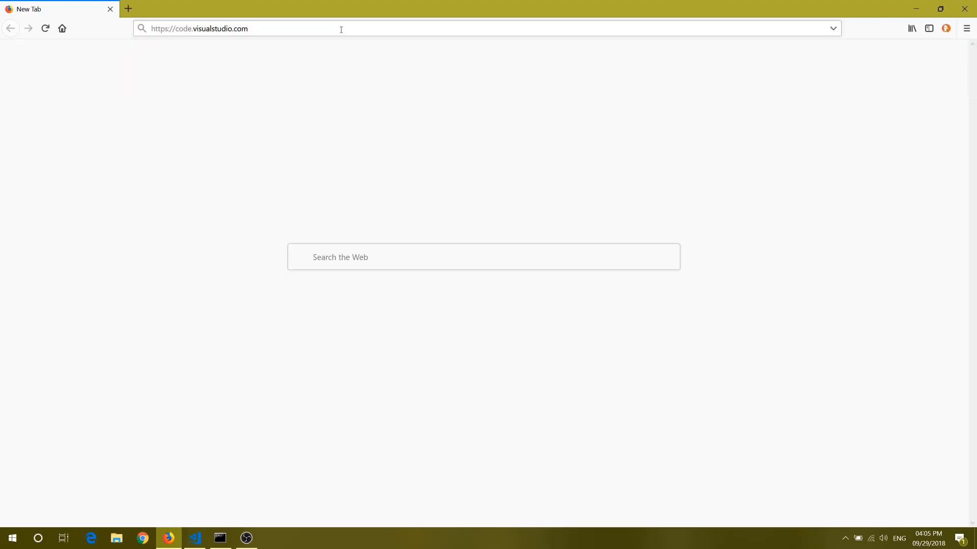
pyautogui.press('Return')
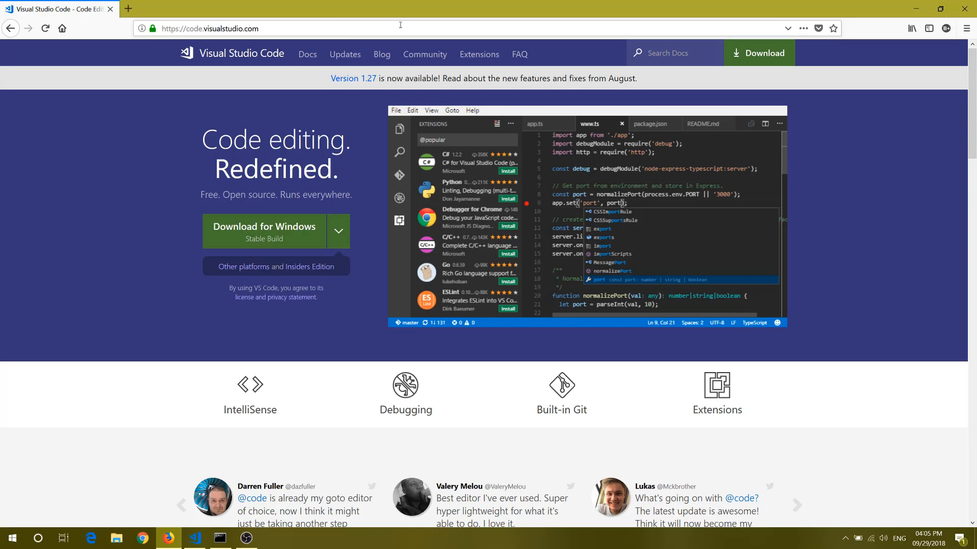
pyautogui.click(218, 537)
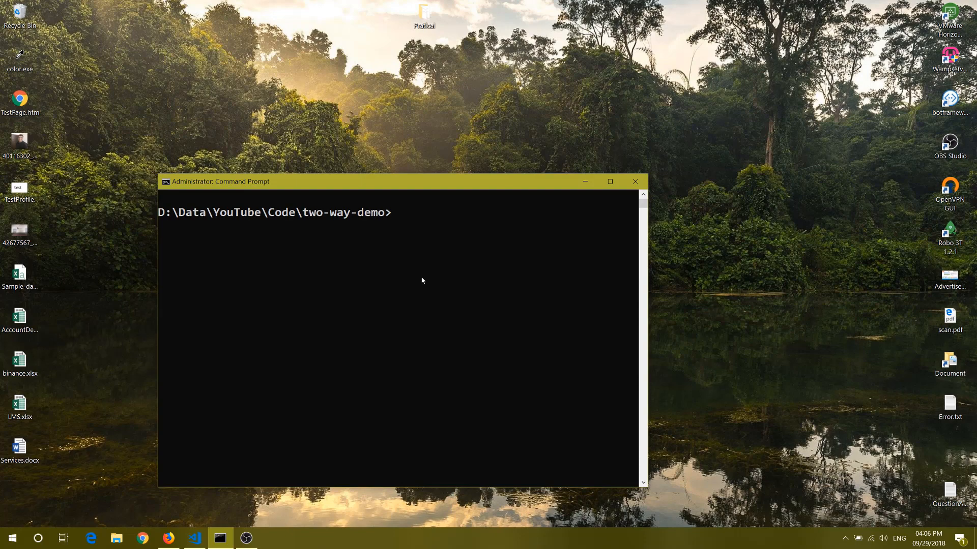
pyautogui.moveTo(383, 316)
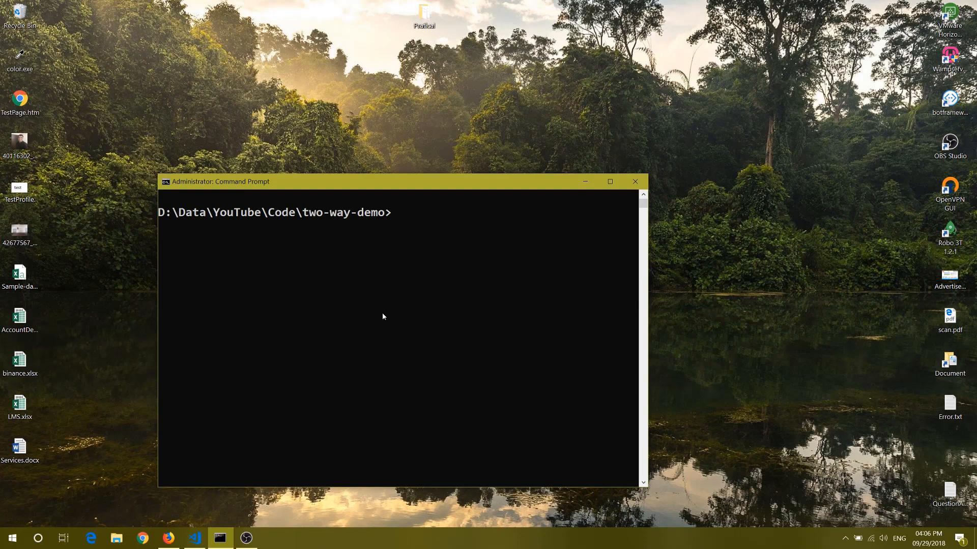
pyautogui.click(195, 537)
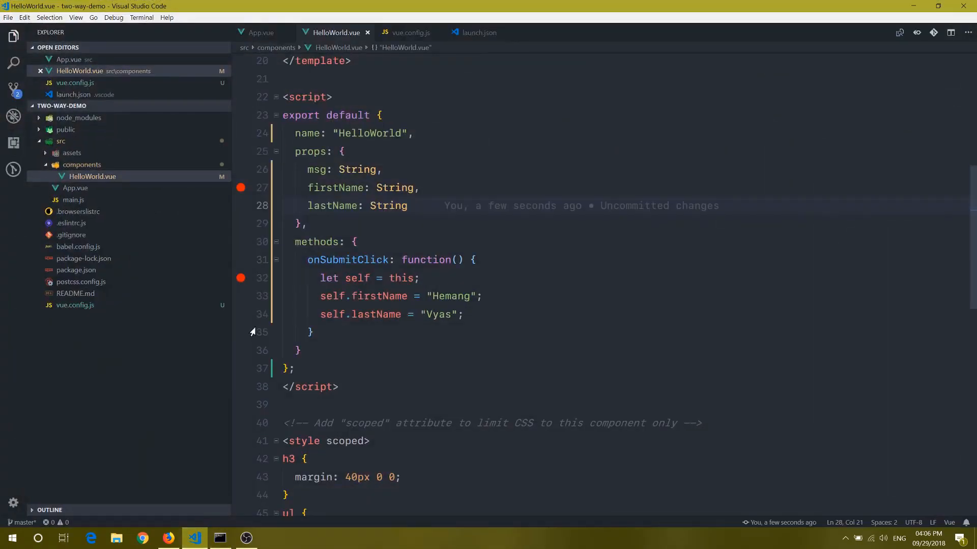
pyautogui.click(219, 537)
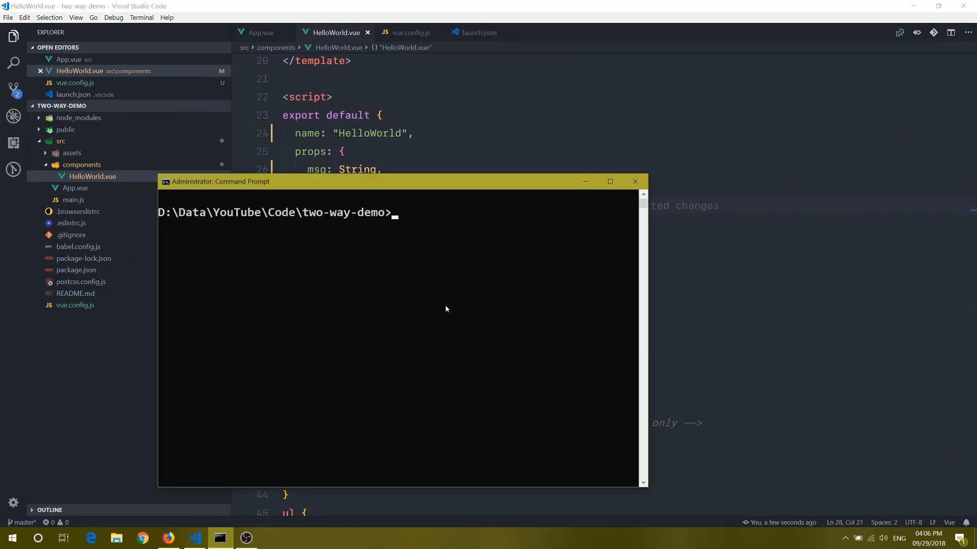
pyautogui.write('npm ru')
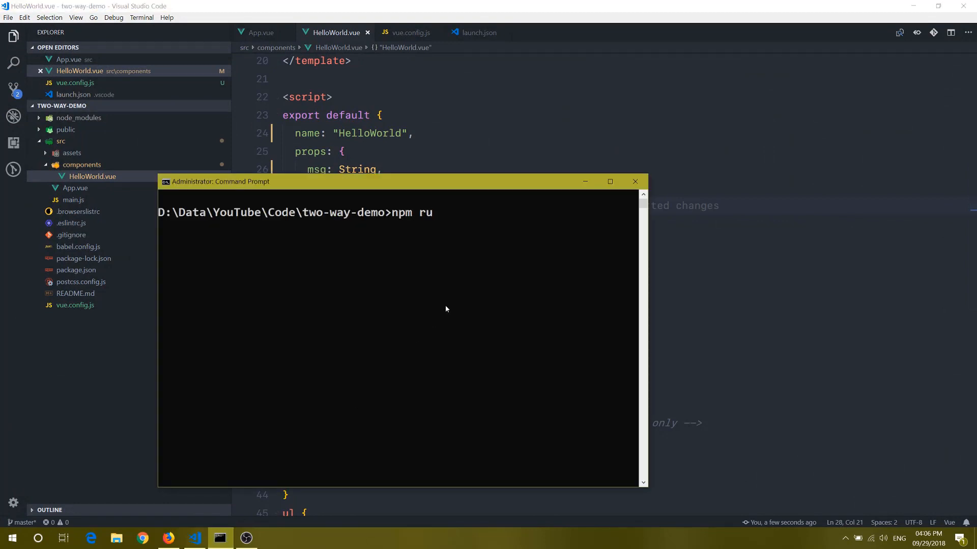
pyautogui.write('n serve')
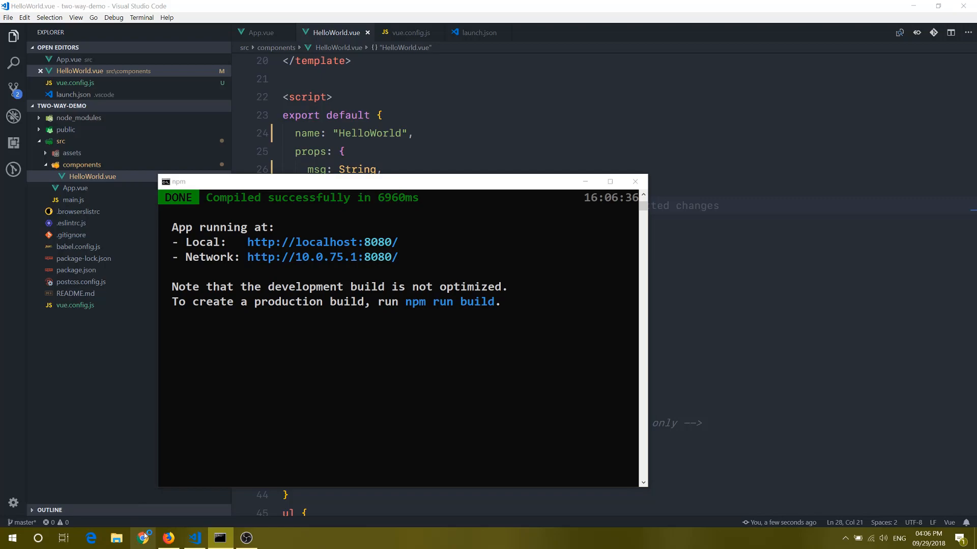
pyautogui.click(143, 537)
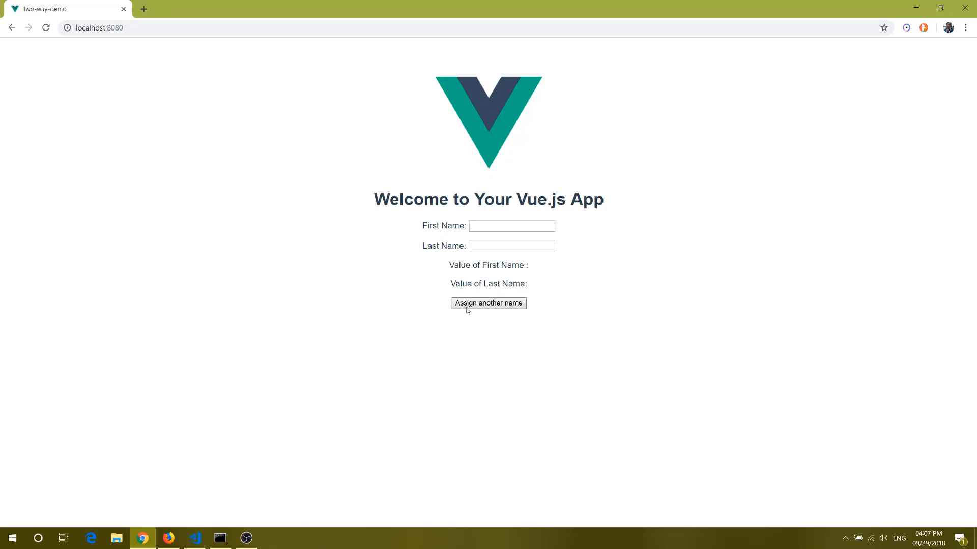
pyautogui.click(487, 303)
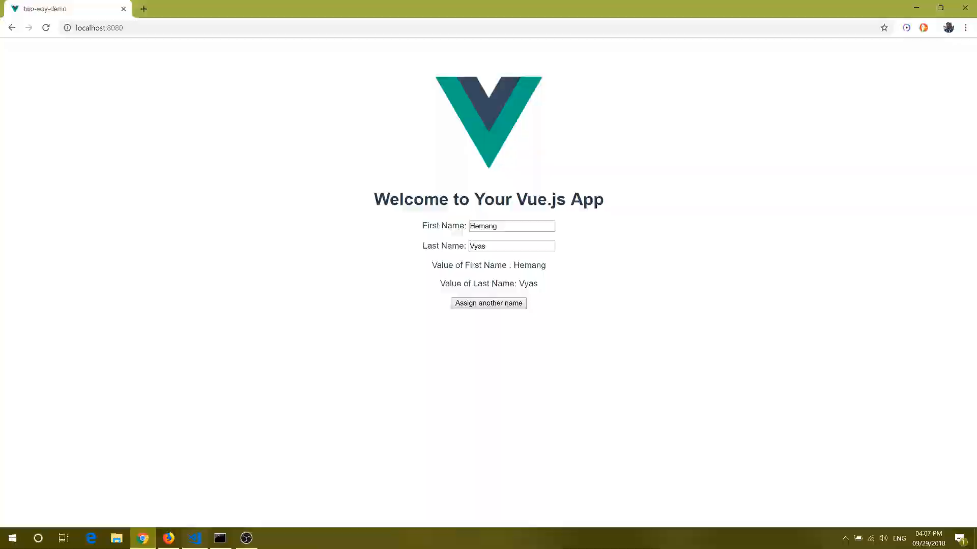
pyautogui.click(194, 538)
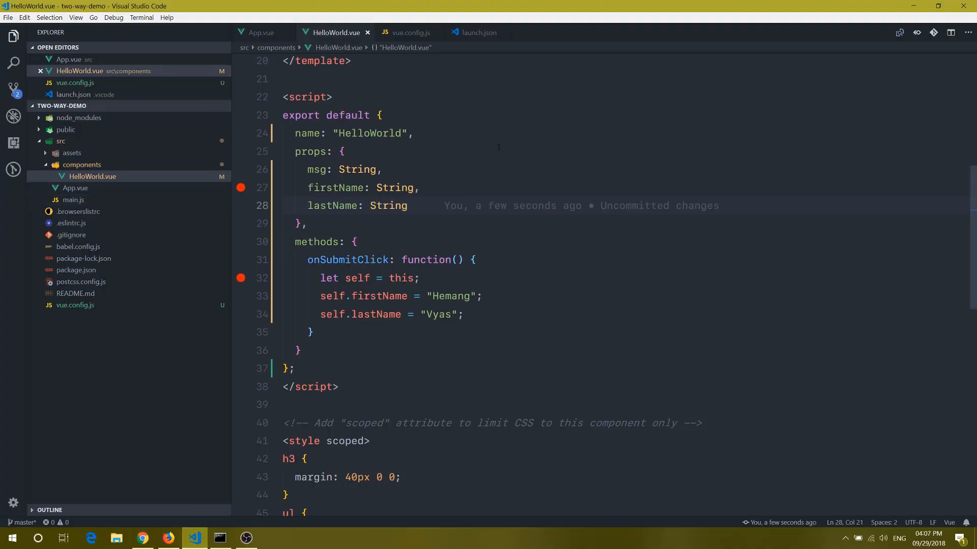
pyautogui.scroll(3)
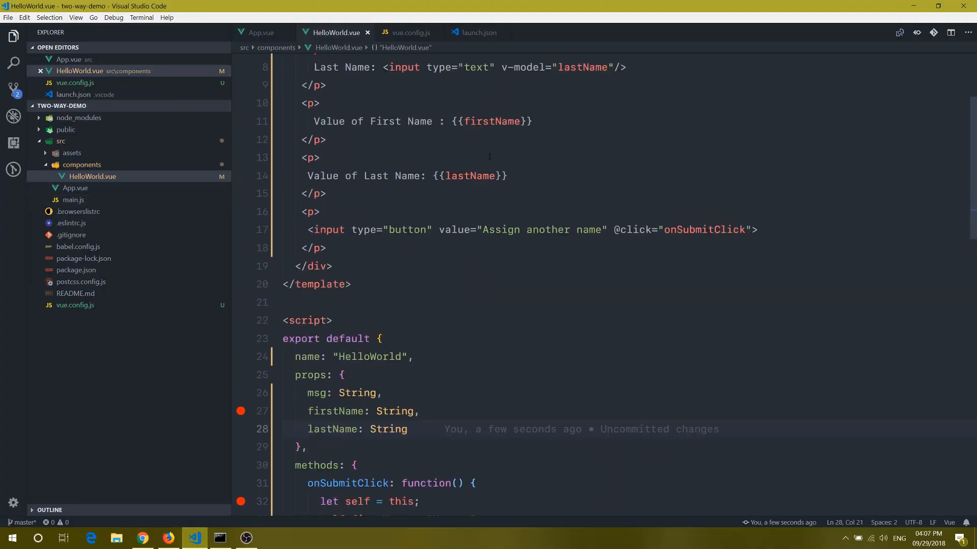
pyautogui.scroll(-3)
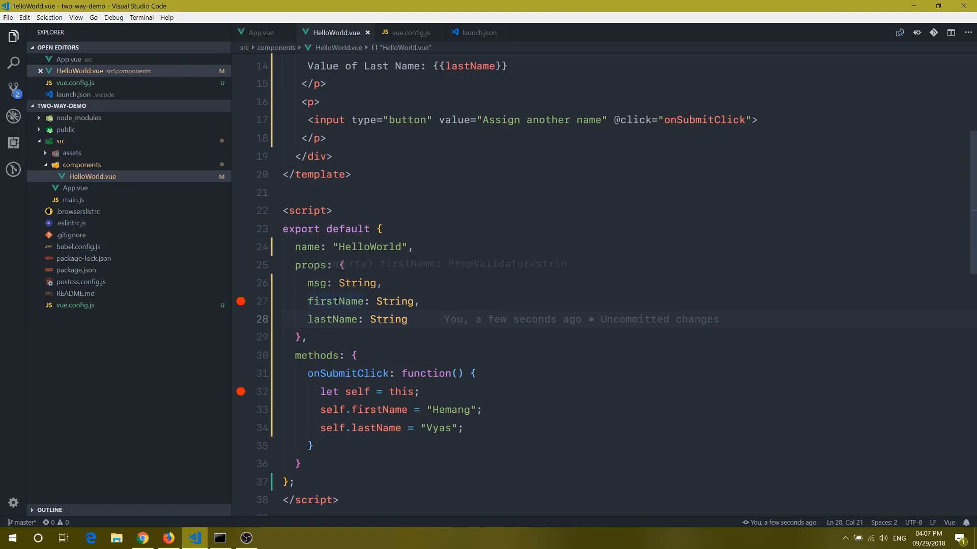
pyautogui.scroll(-3)
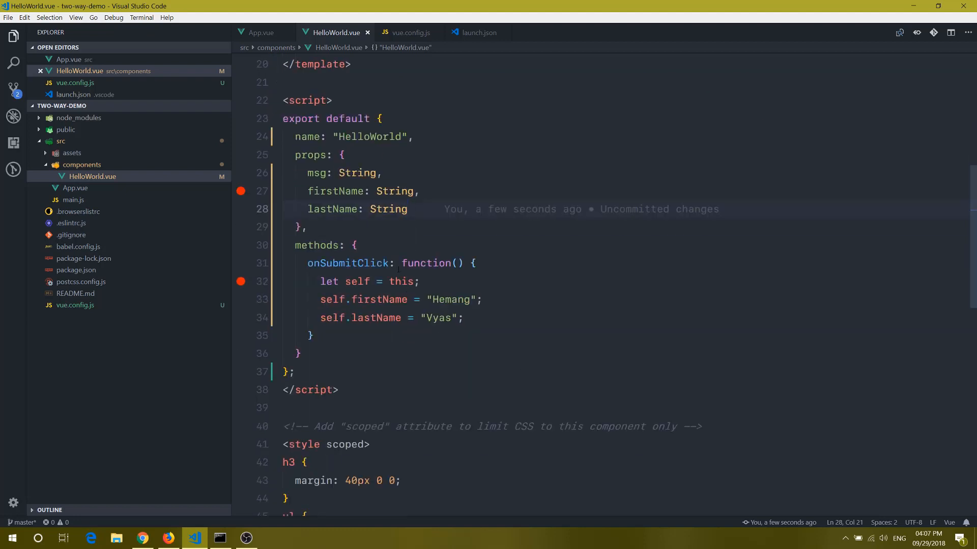
pyautogui.doubleClick(449, 299)
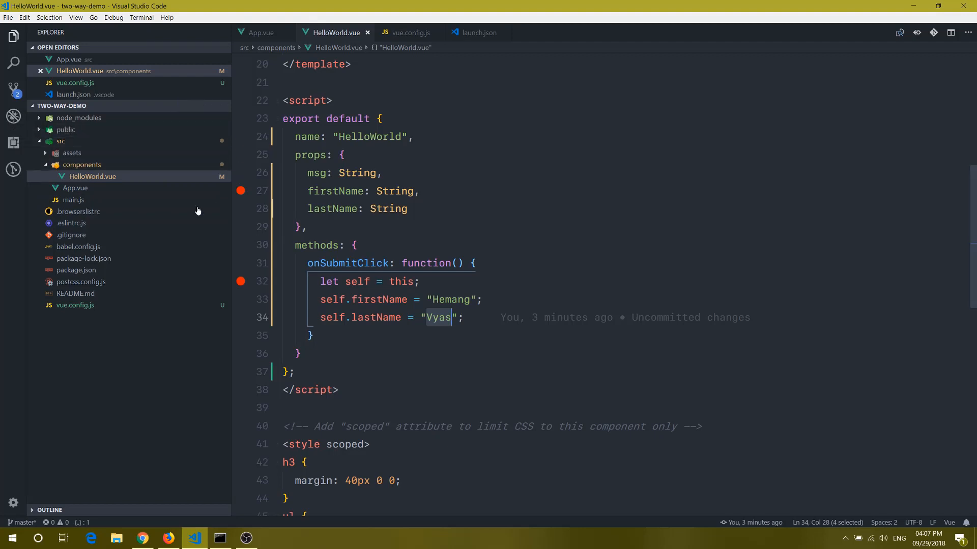
# Step: Search extensions for chrome and show the Debugger for Chrome details page
pyautogui.click(13, 143)
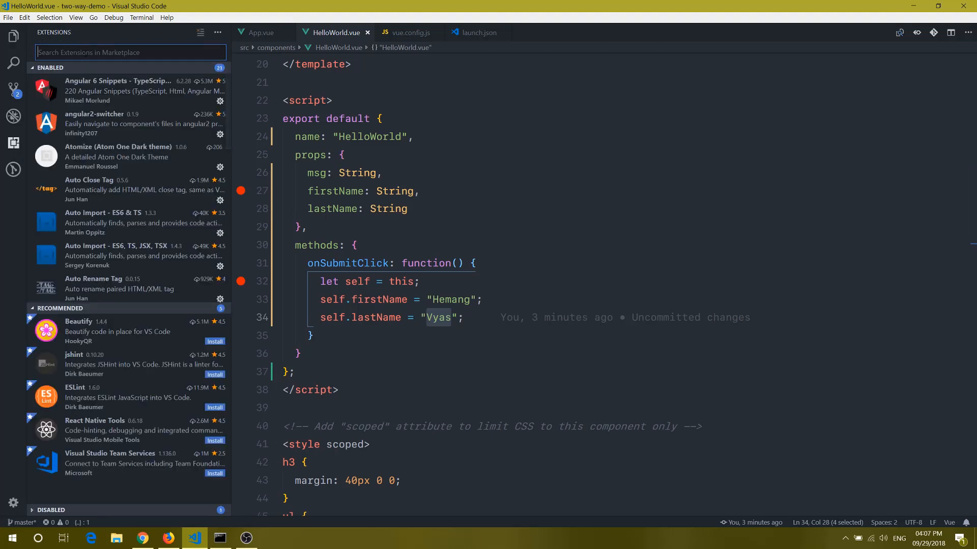
pyautogui.write('chrome')
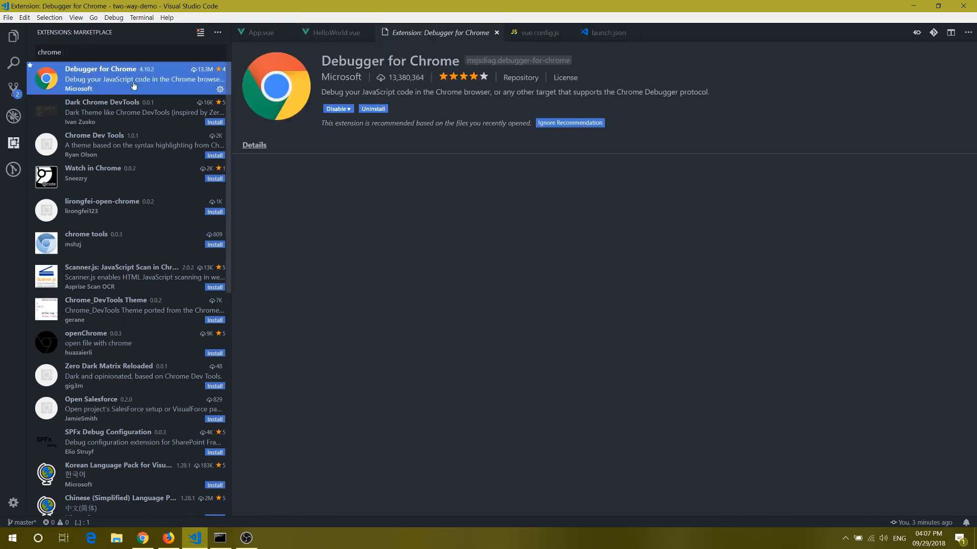
pyautogui.click(254, 145)
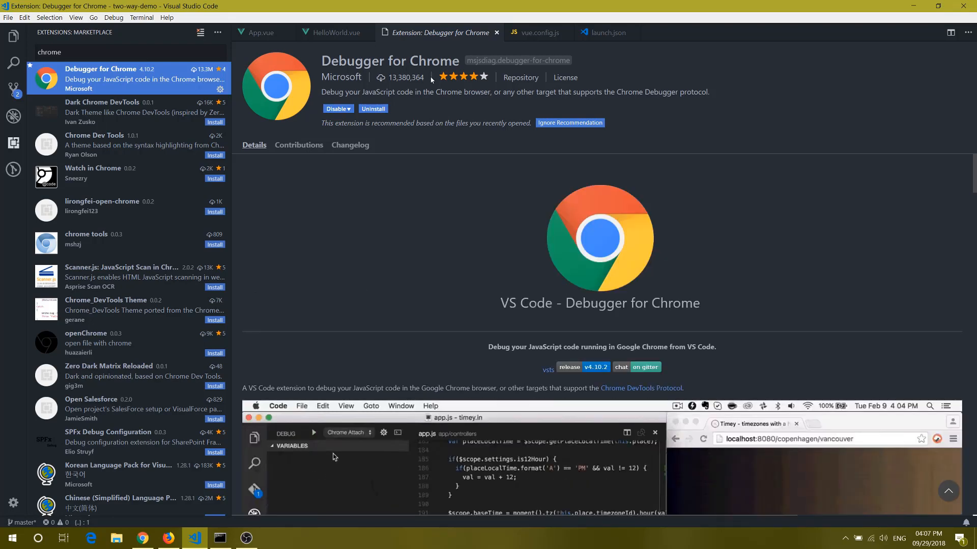
pyautogui.click(314, 433)
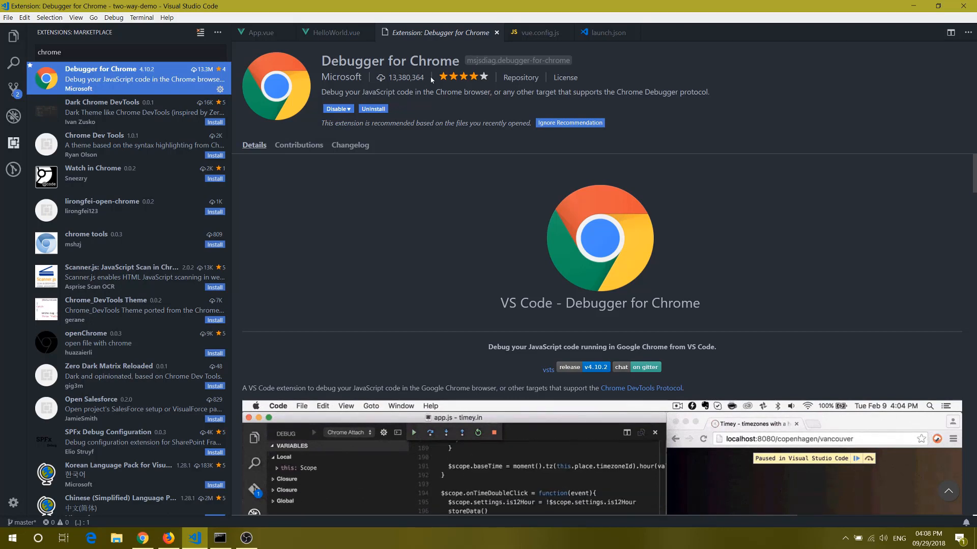
pyautogui.moveTo(808, 468)
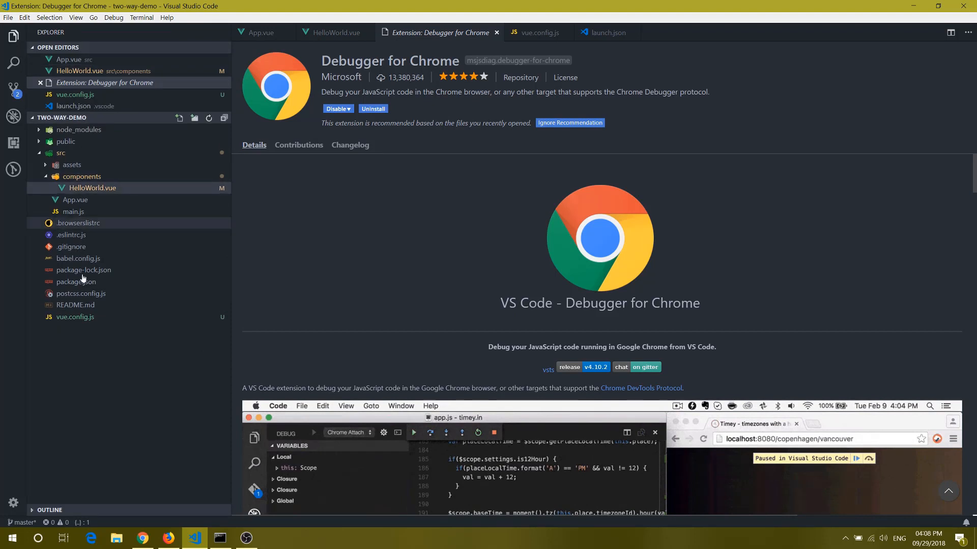
pyautogui.moveTo(75, 317)
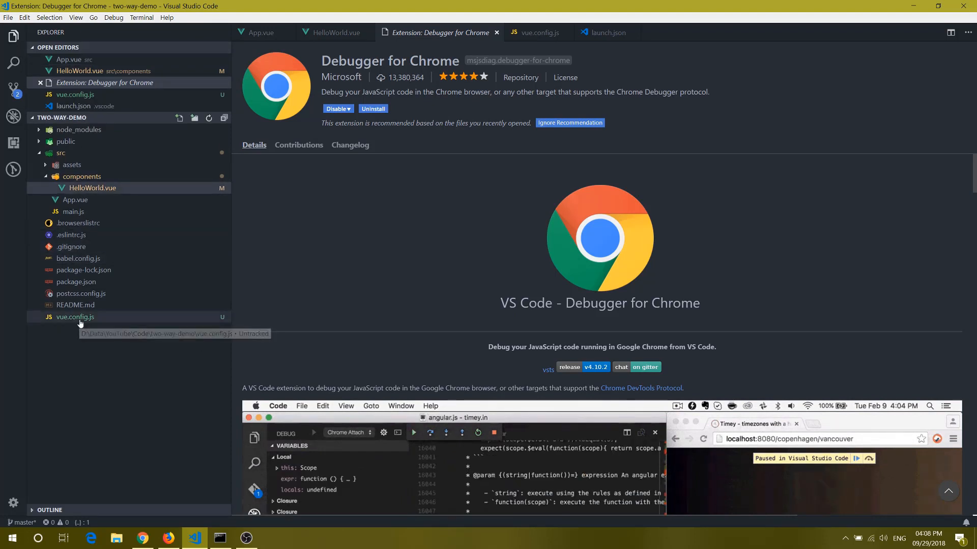
# Step: View vue.config.js and highlight the devtool 'source-map' setting
pyautogui.click(74, 318)
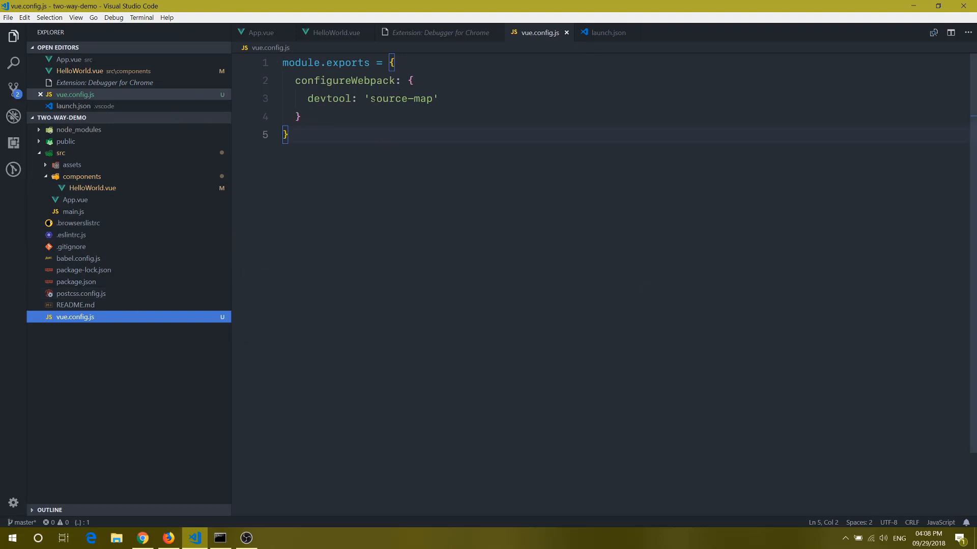
pyautogui.doubleClick(328, 99)
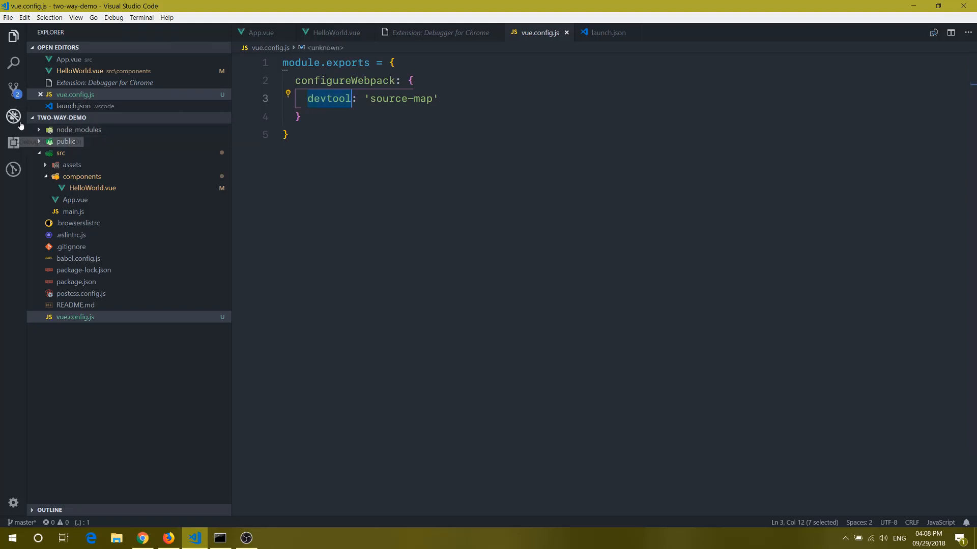
# Step: Add a new Chrome launch configuration from the Debug view
pyautogui.click(14, 116)
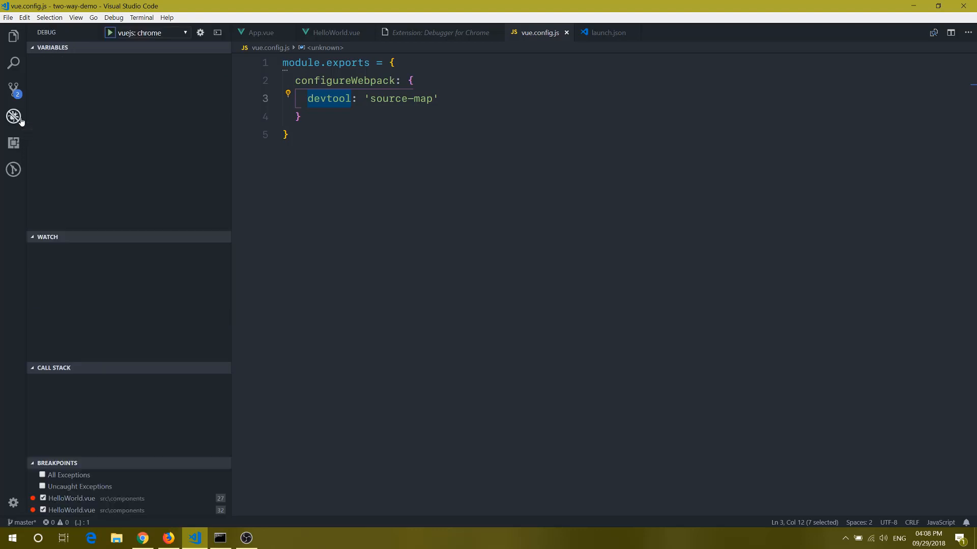
pyautogui.moveTo(142, 40)
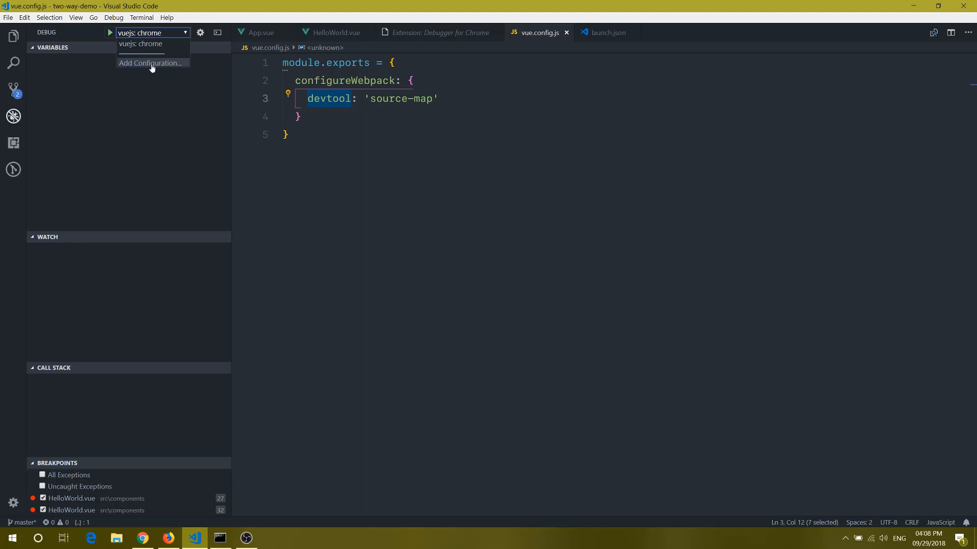
pyautogui.click(151, 63)
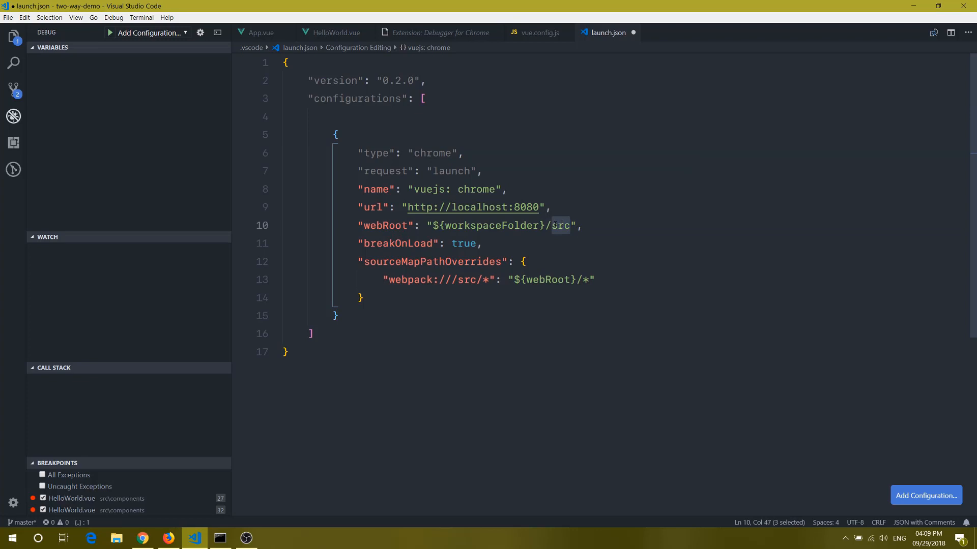
pyautogui.moveTo(13, 36)
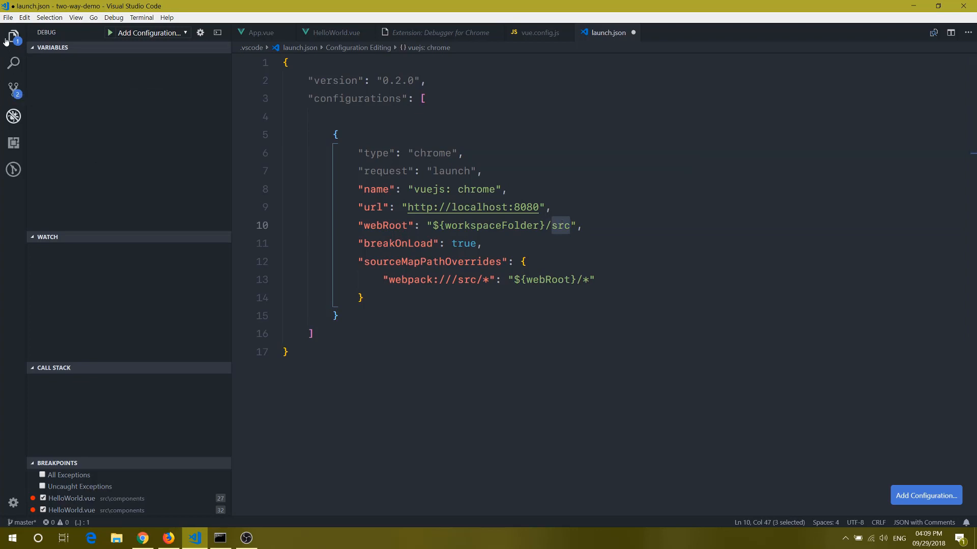
# Step: Show the project's file tree in the Explorer beside launch.json
pyautogui.click(13, 35)
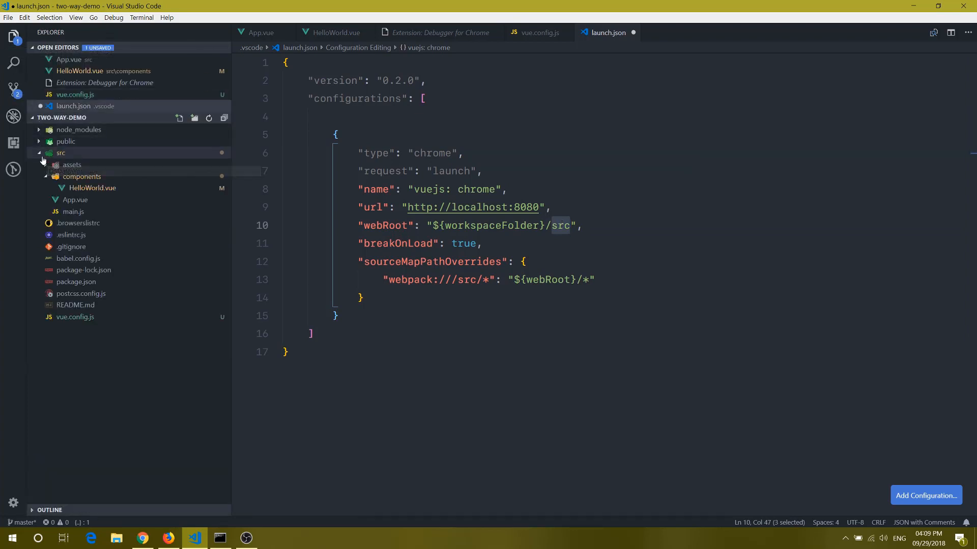
pyautogui.moveTo(60, 154)
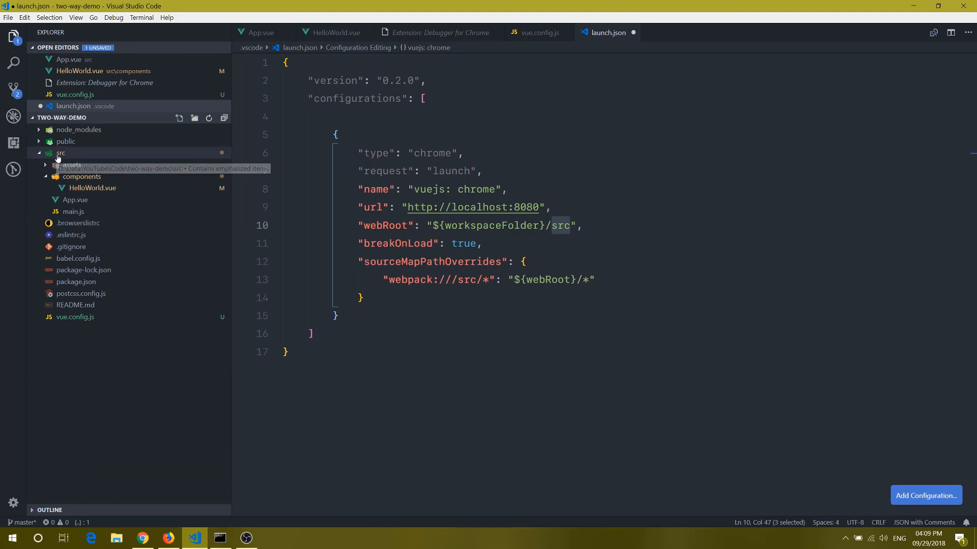
pyautogui.moveTo(482, 290)
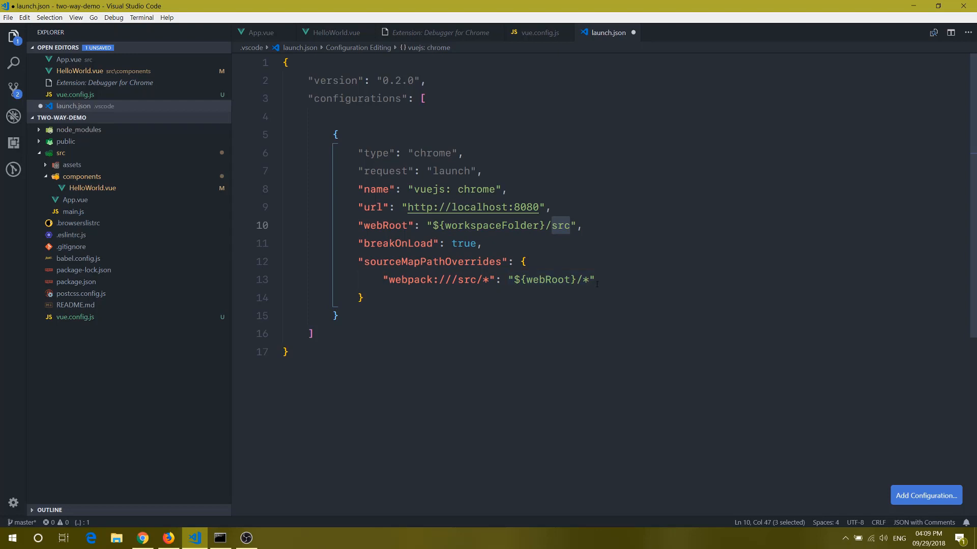
pyautogui.moveTo(434, 262)
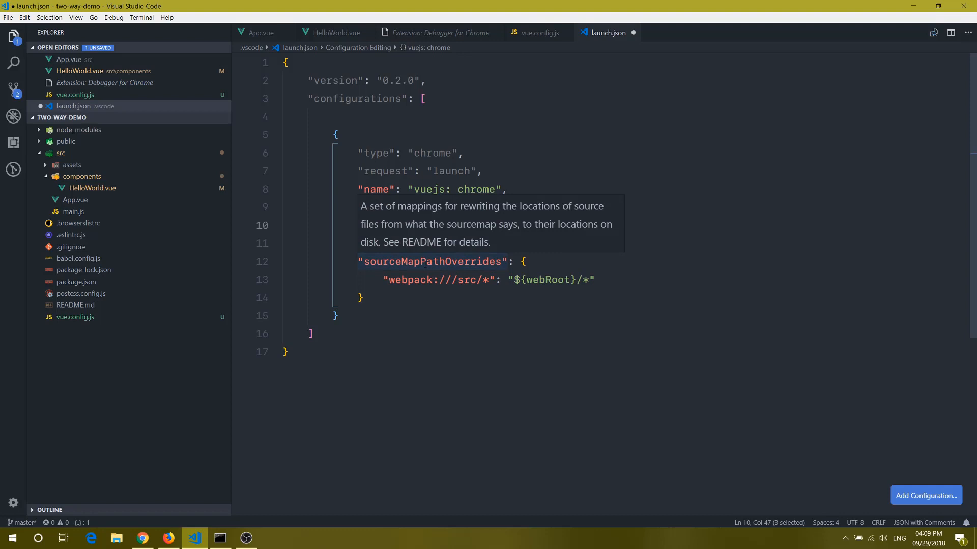
pyautogui.moveTo(659, 247)
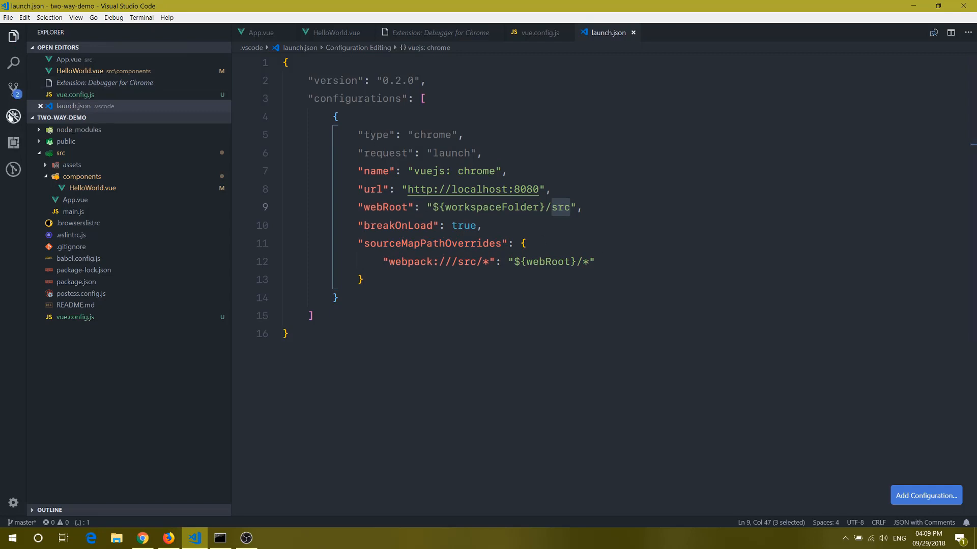
# Step: Return to the Debug view with the 'vuejs: chrome' configuration selected
pyautogui.click(13, 116)
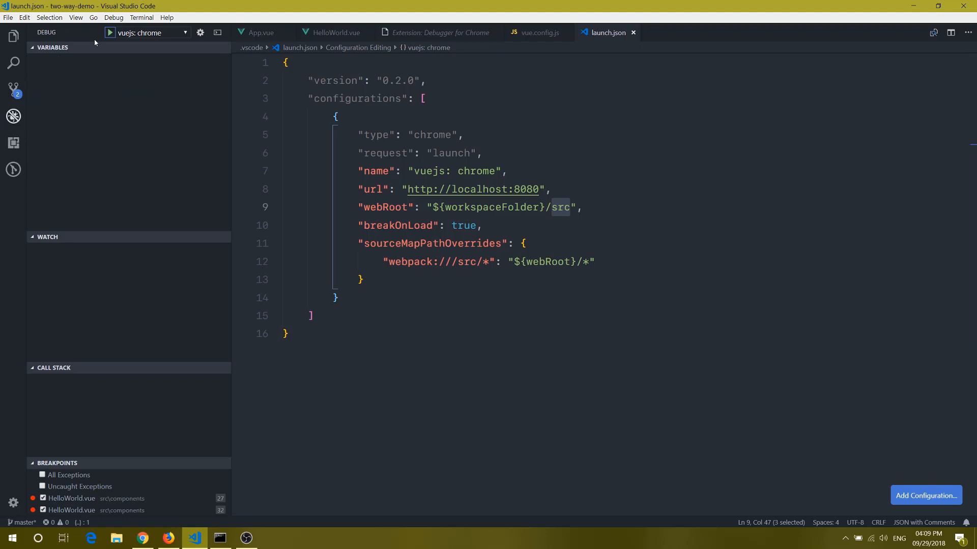
pyautogui.moveTo(110, 32)
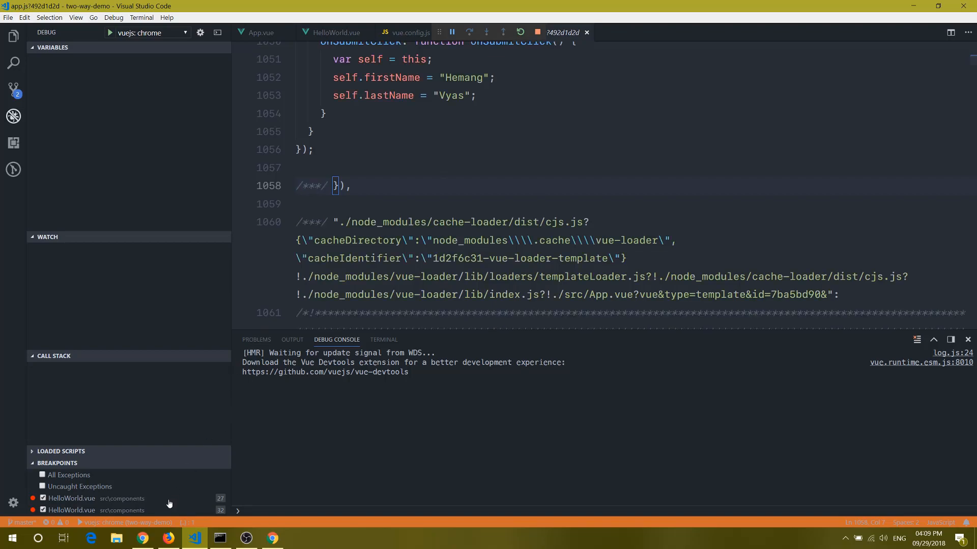
# Step: Trigger Assign another name in Chrome, then set a breakpoint at onSubmitClick in app.js line 1051
pyautogui.click(271, 537)
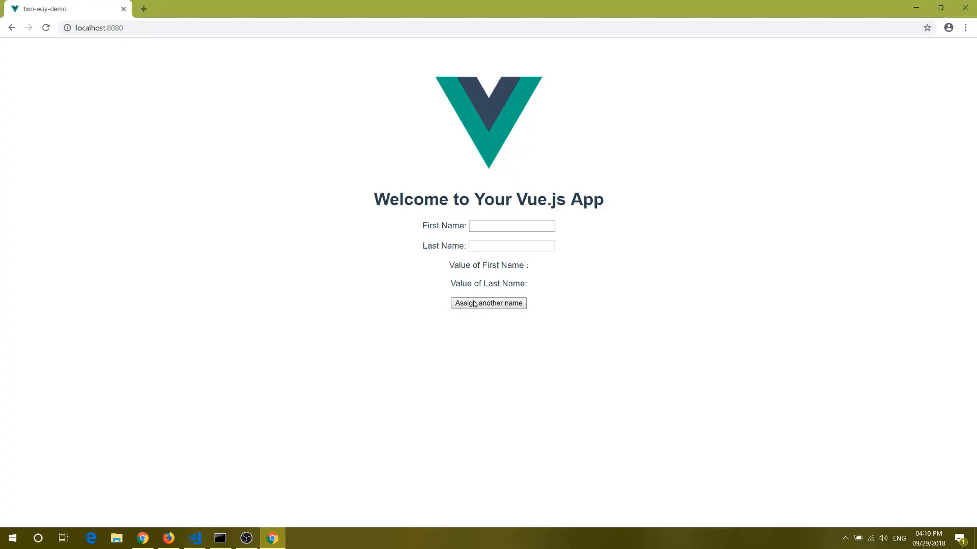
pyautogui.click(195, 538)
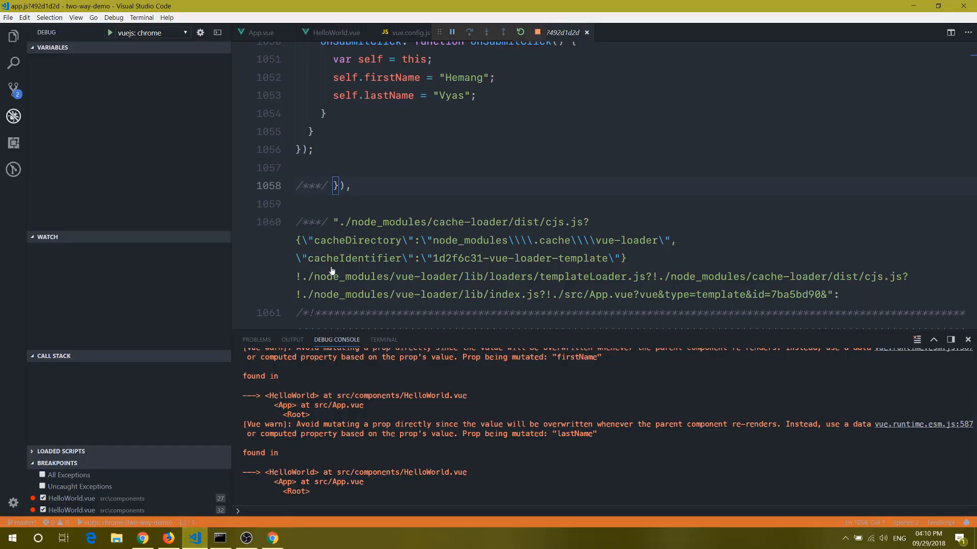
pyautogui.scroll(3)
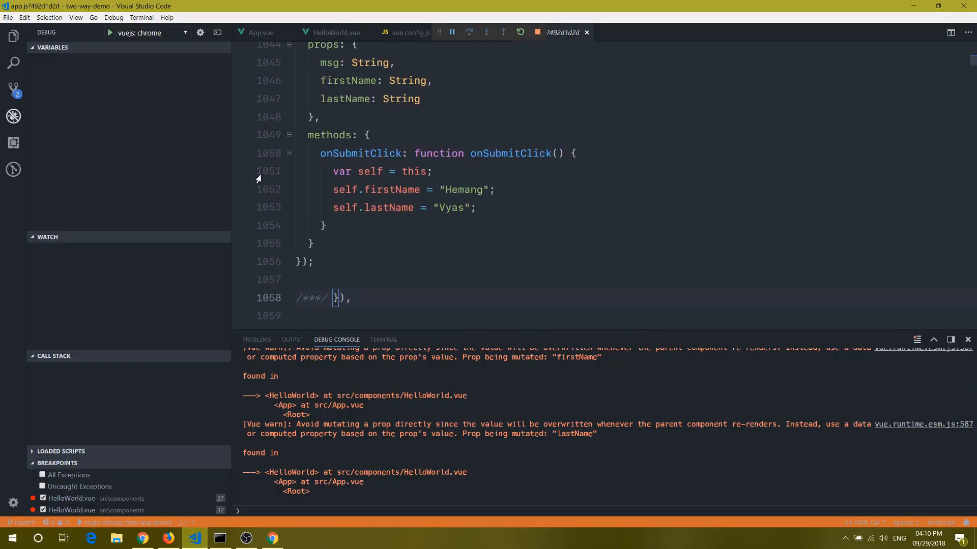
pyautogui.click(256, 283)
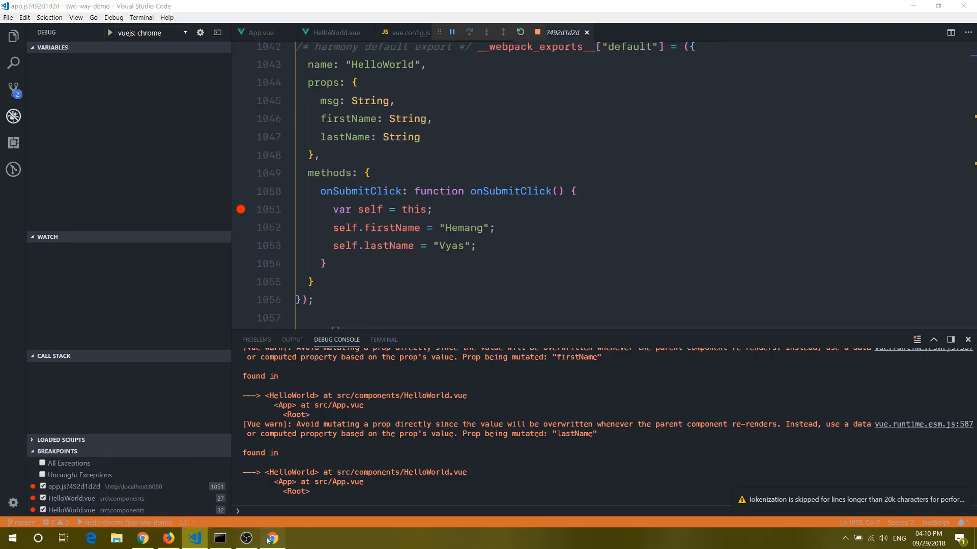
# Step: Hit the breakpoint in HelloWorld.vue and step over the self assignment to line 33
pyautogui.click(273, 537)
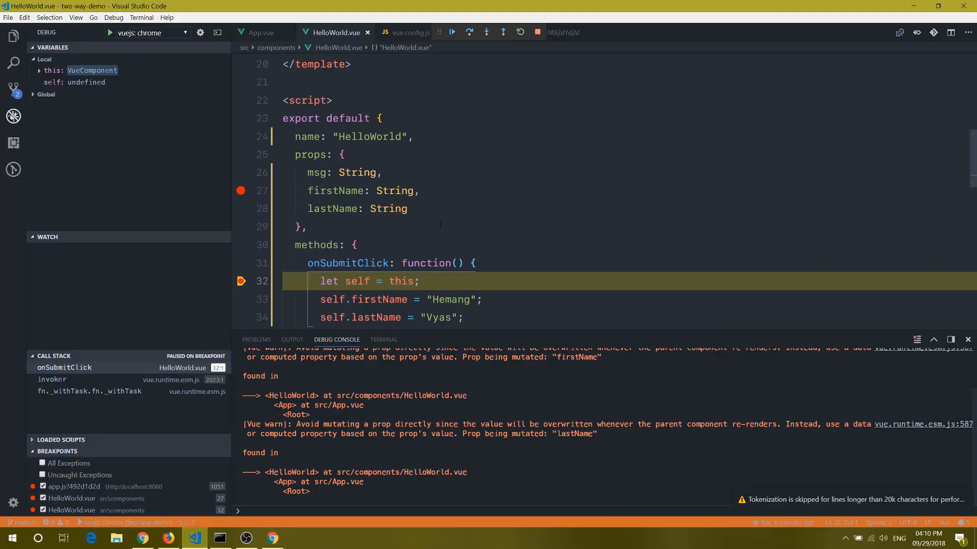
pyautogui.scroll(-3)
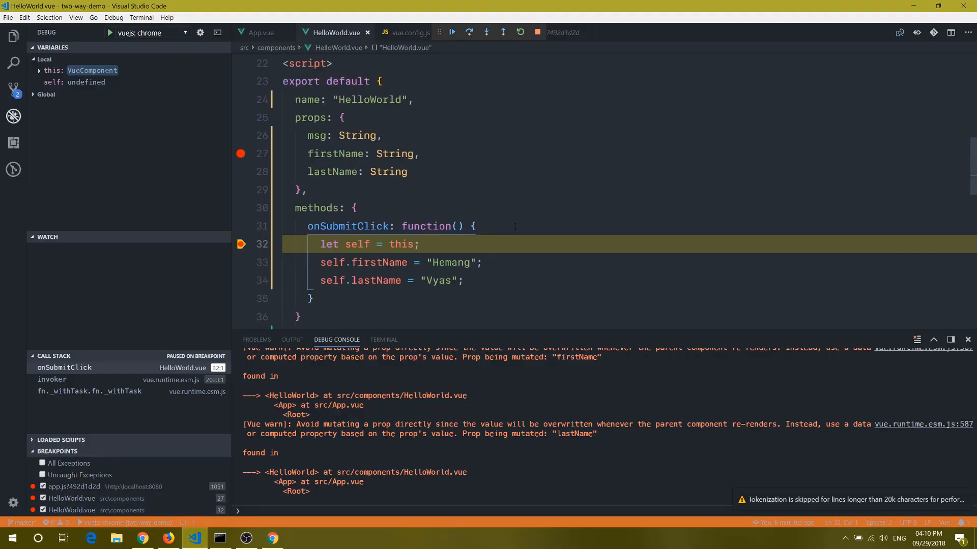
pyautogui.click(468, 31)
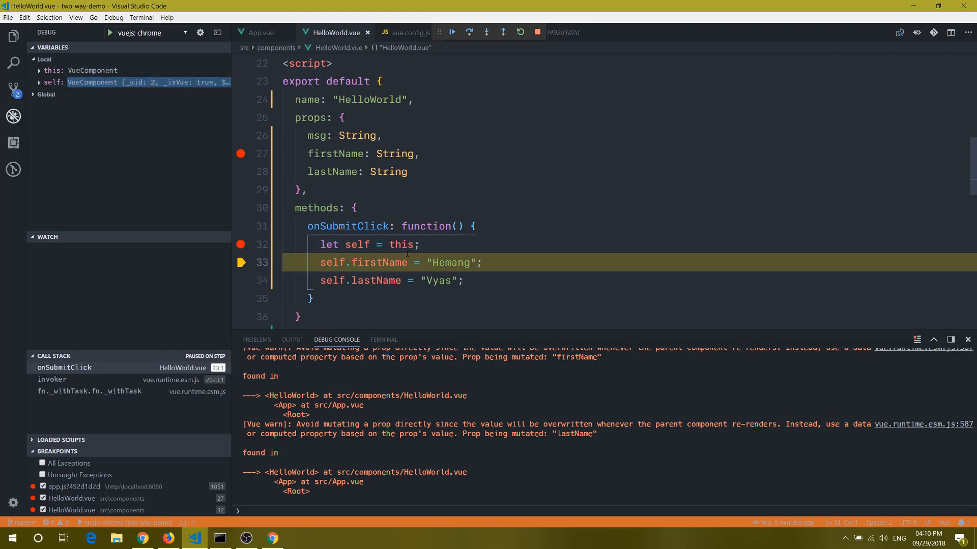
pyautogui.moveTo(402, 244)
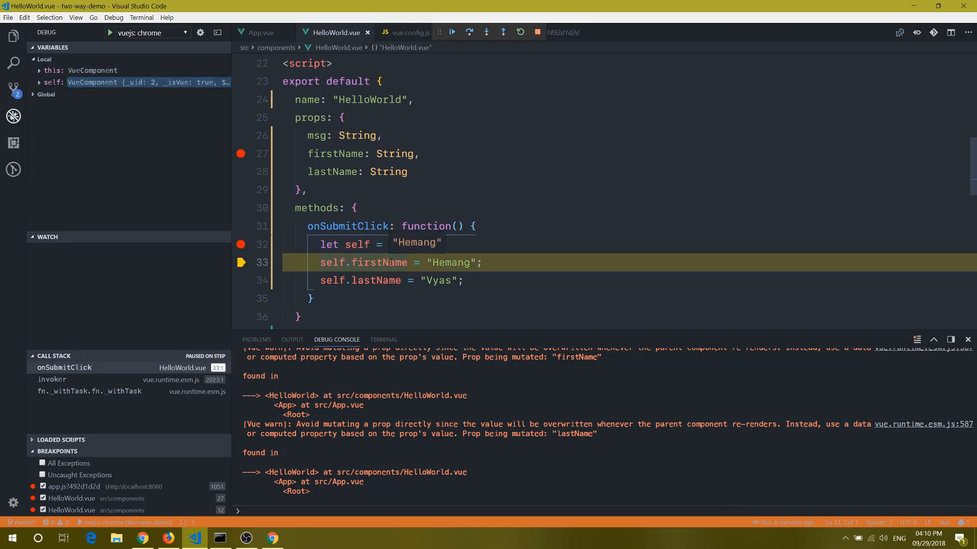
pyautogui.click(37, 82)
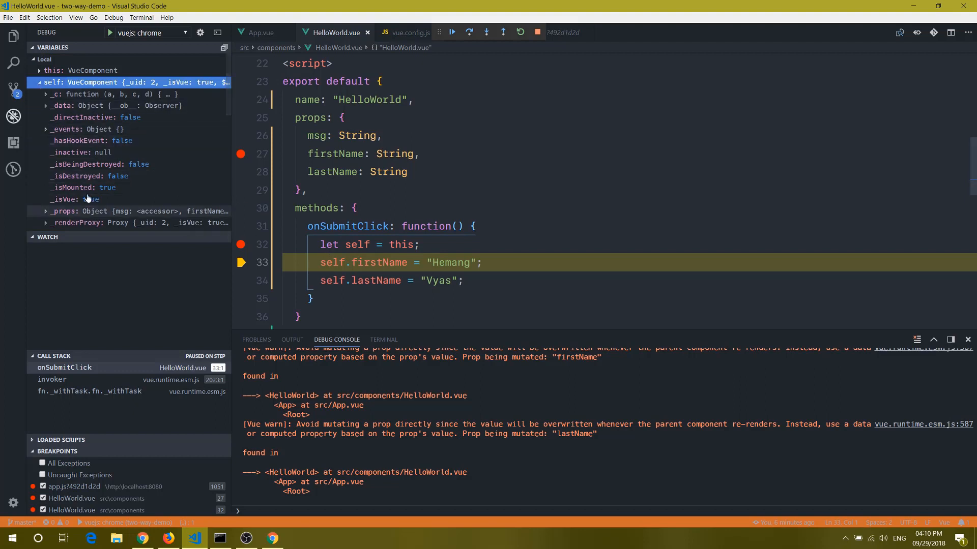
pyautogui.scroll(-3)
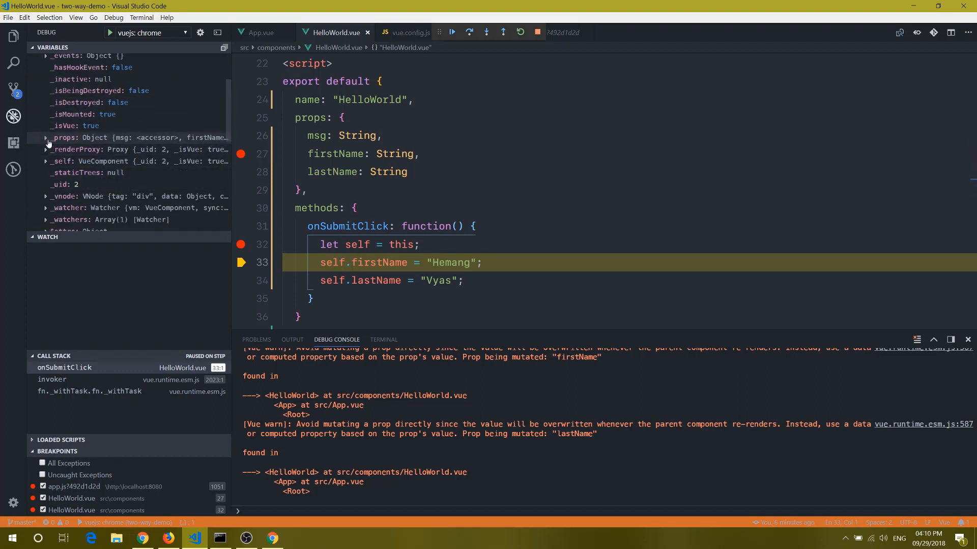
pyautogui.click(45, 137)
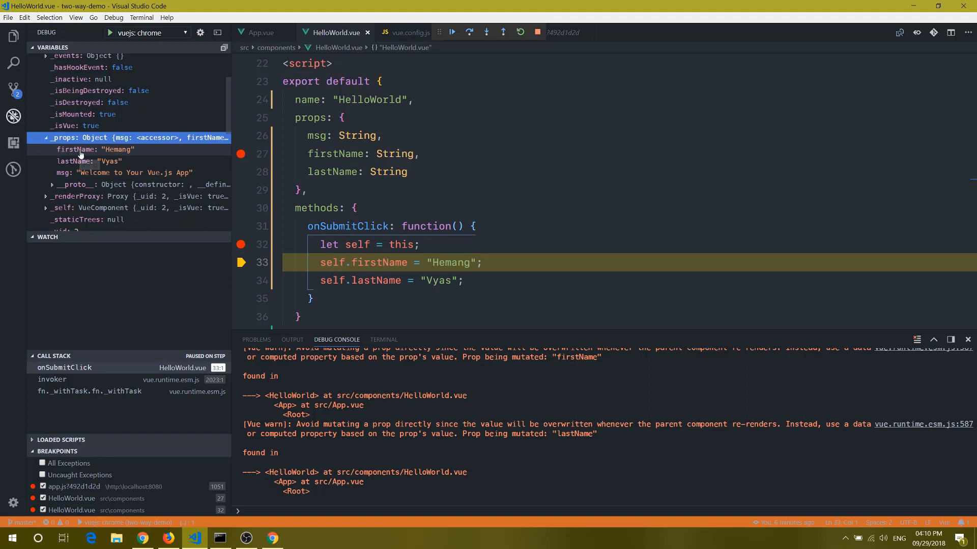
pyautogui.moveTo(118, 149)
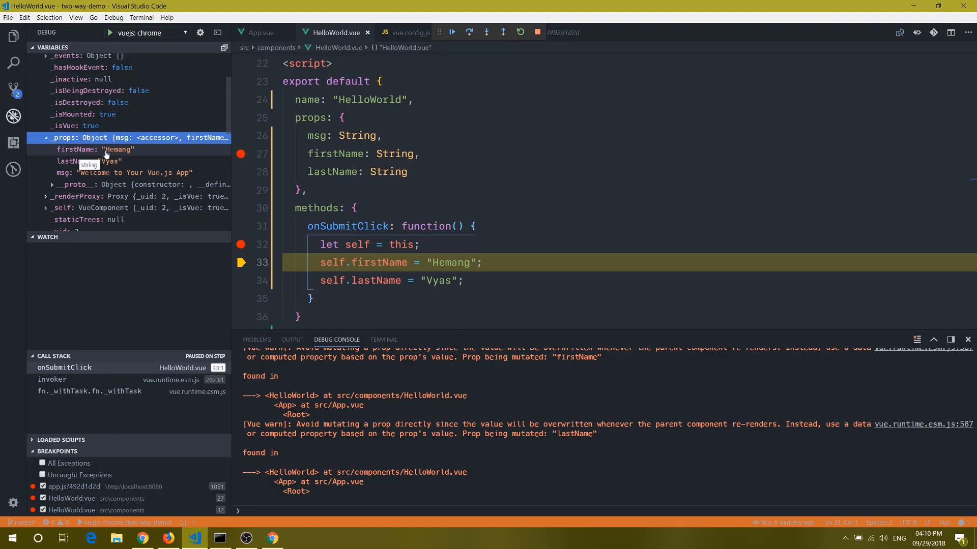
pyautogui.moveTo(109, 161)
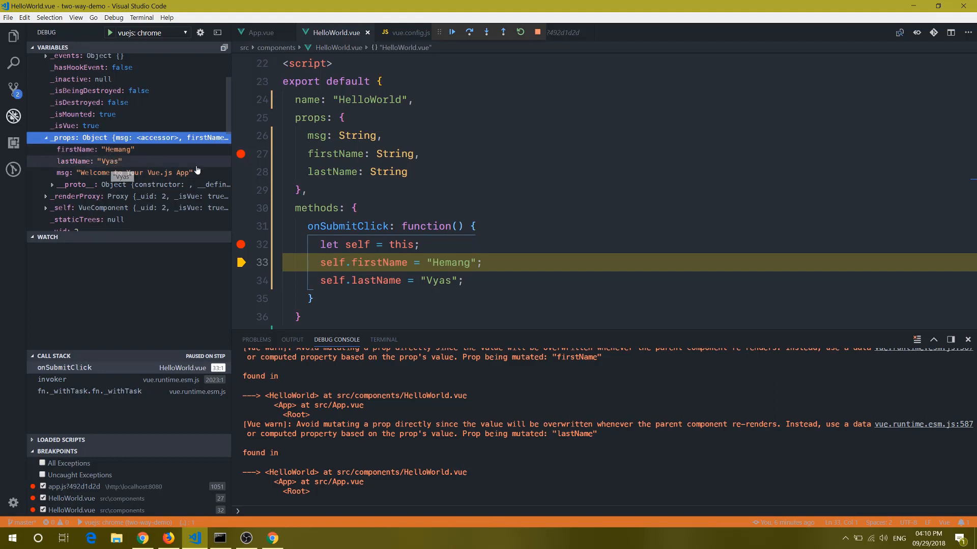
pyautogui.moveTo(519, 205)
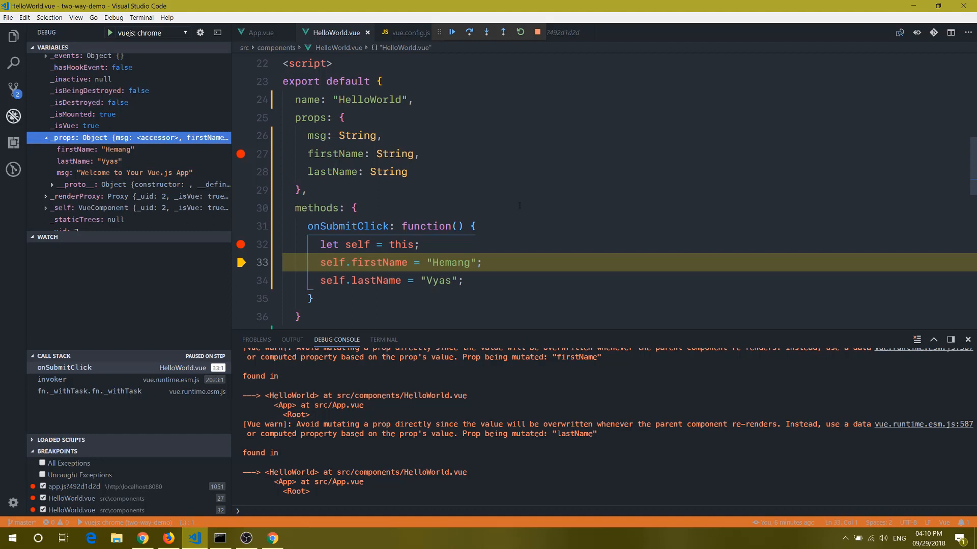
pyautogui.click(468, 32)
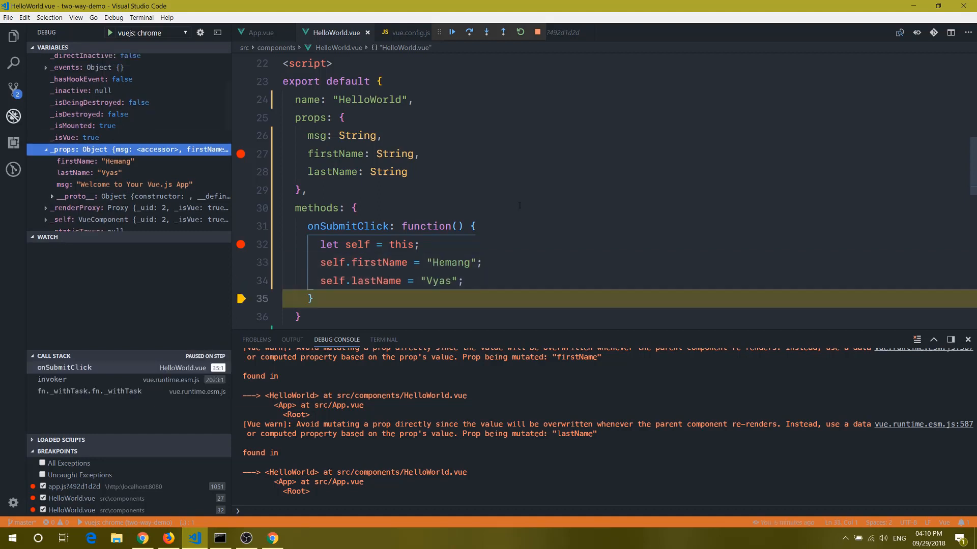